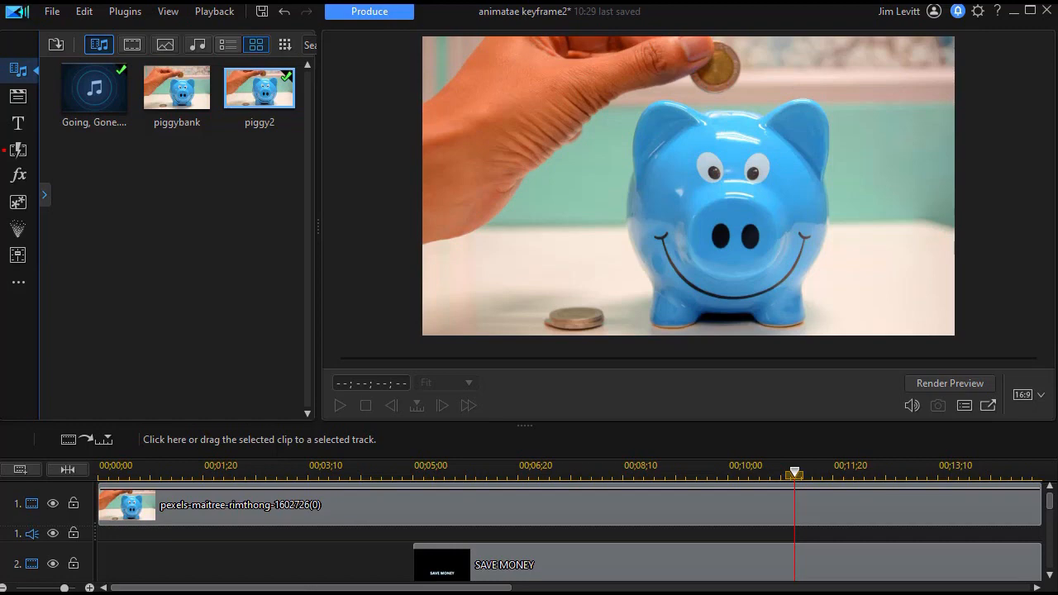
mouse_move(273, 516)
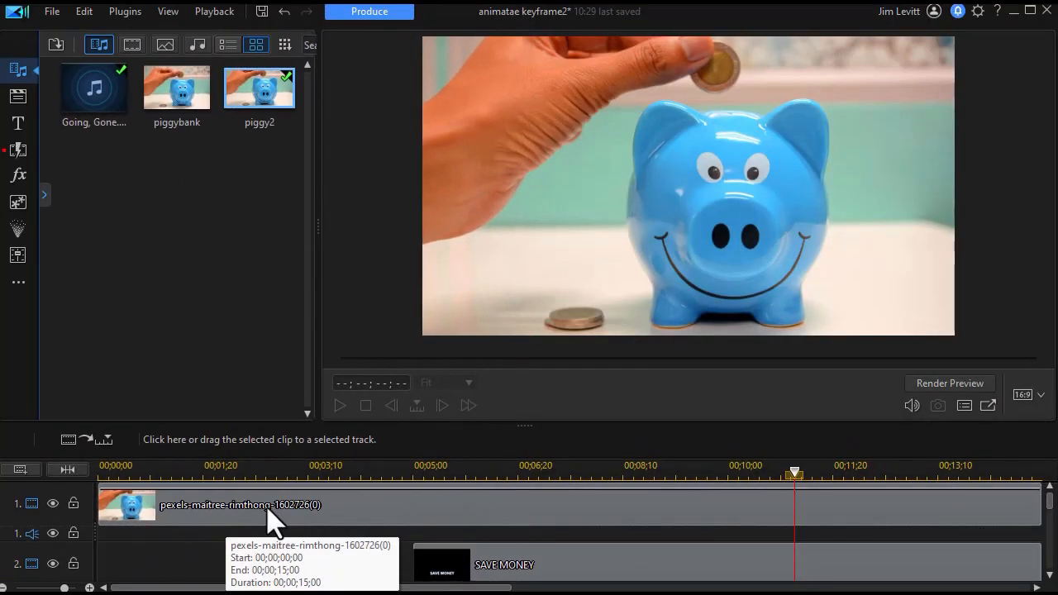
Step: Drag the playhead to about 00;00;08;20 so SAVE MONEY shows in the preview
left_click_drag(793, 474, 644, 473)
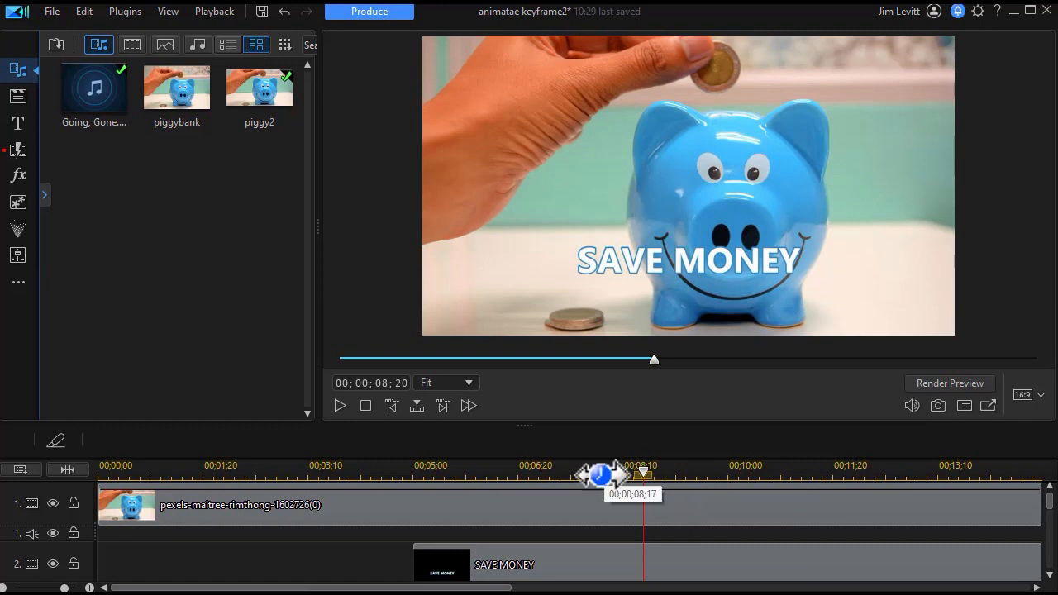
mouse_move(161, 285)
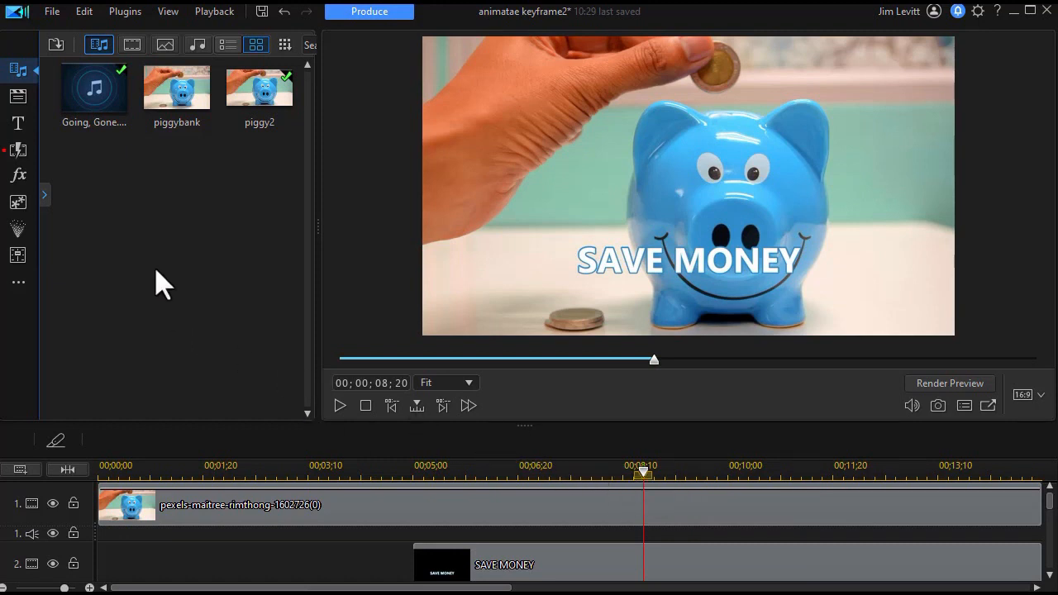
mouse_move(44, 195)
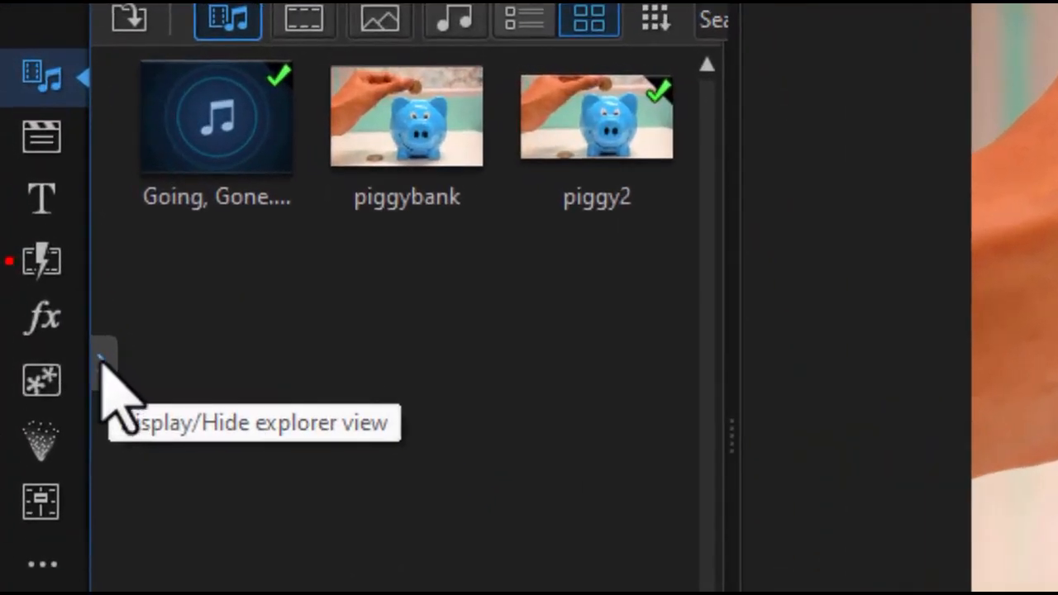
Step: Place the Gradient 02 colour board on track 3 and extend its duration
left_click(103, 360)
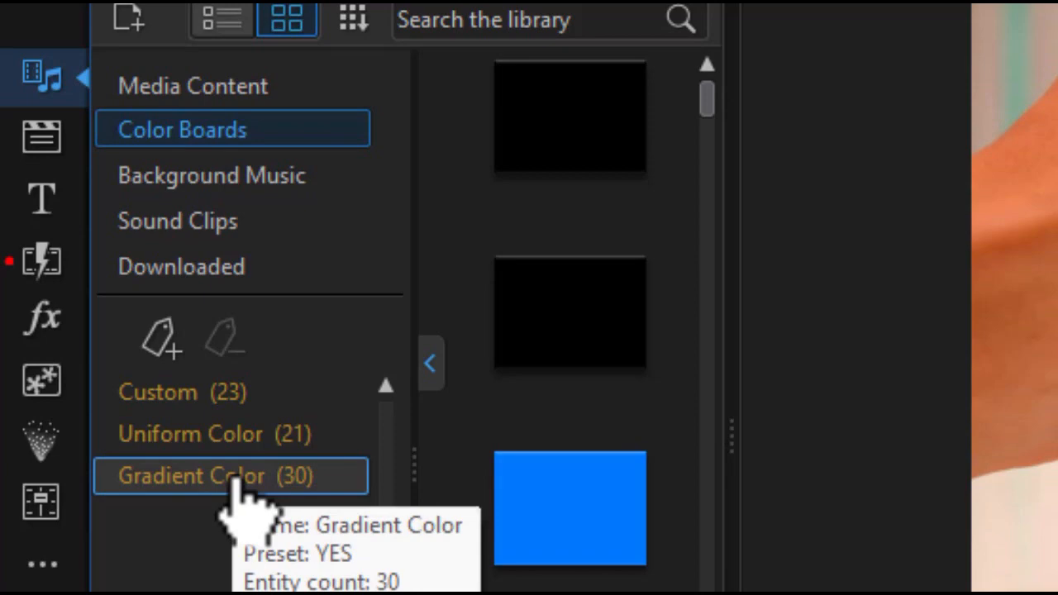
left_click(230, 475)
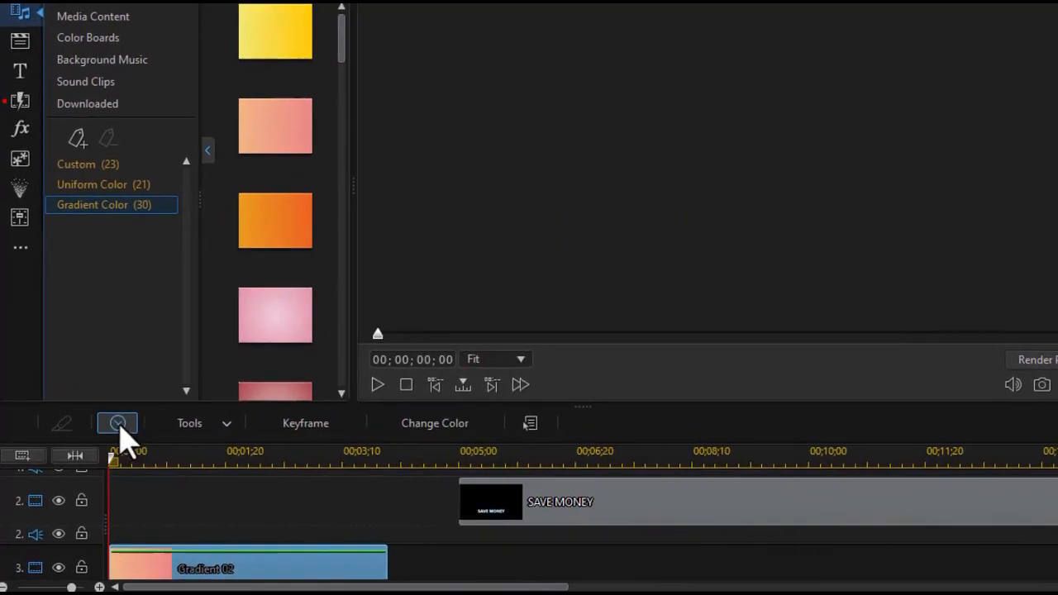
left_click(117, 423)
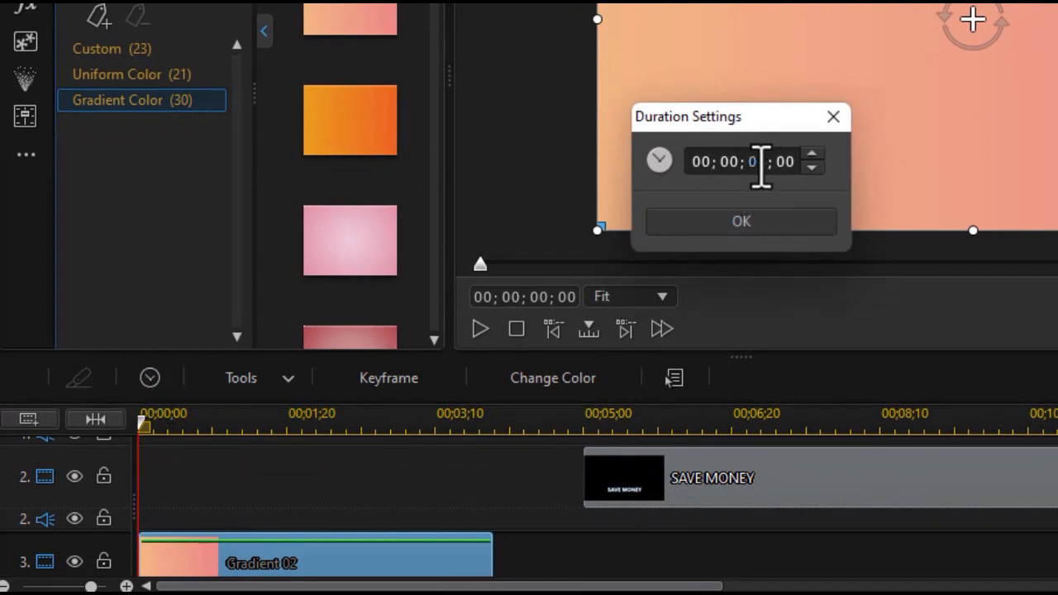
left_click(741, 220)
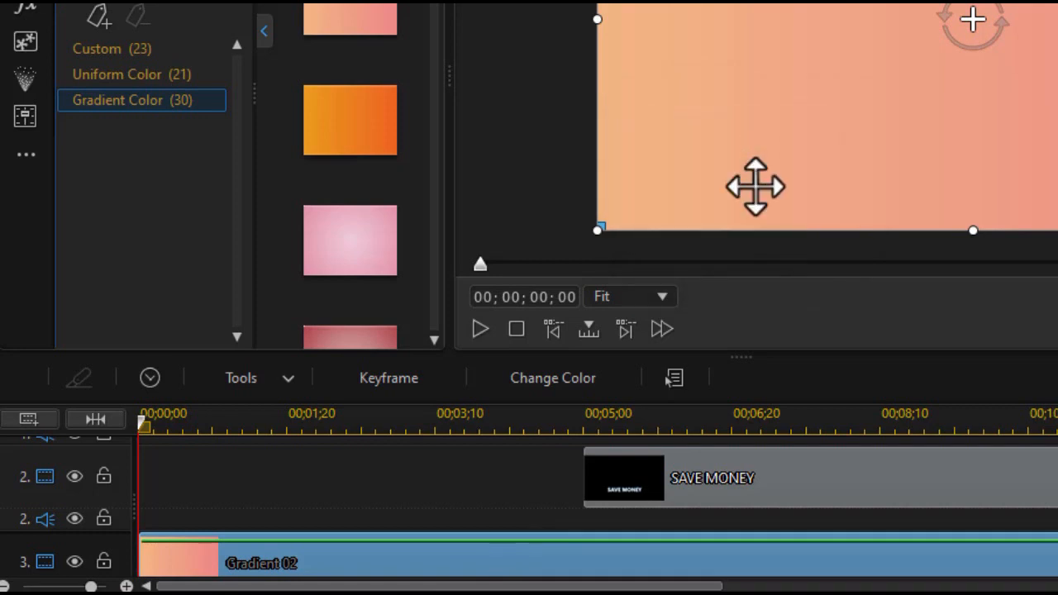
mouse_move(352, 562)
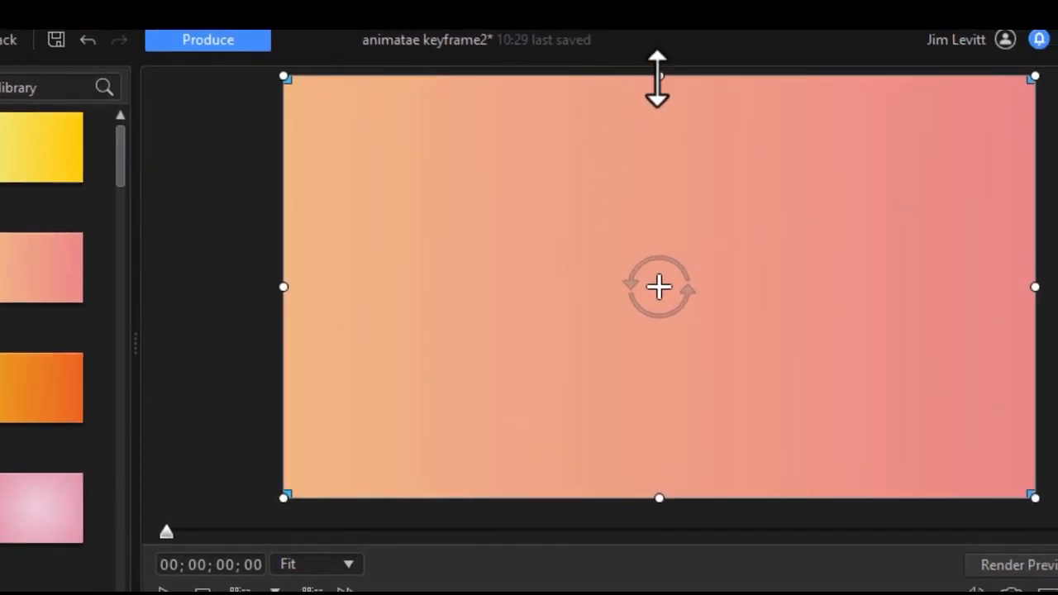
Step: Squash and narrow the gradient into a thin bar positioned low near the SAVE MONEY title
left_click_drag(659, 78, 658, 178)
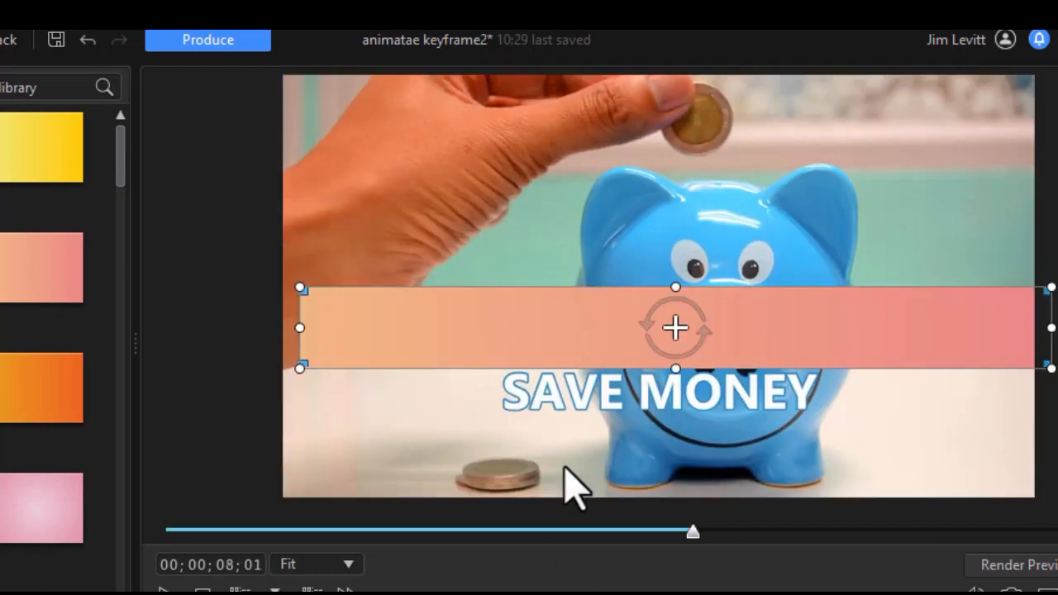
left_click_drag(675, 327, 675, 372)
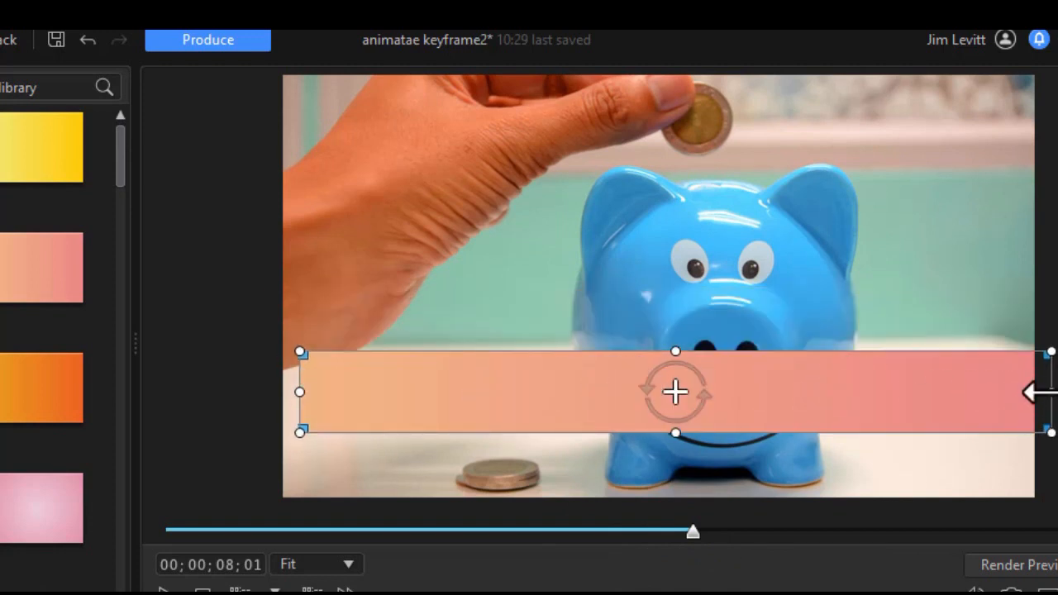
left_click_drag(1050, 391, 876, 392)
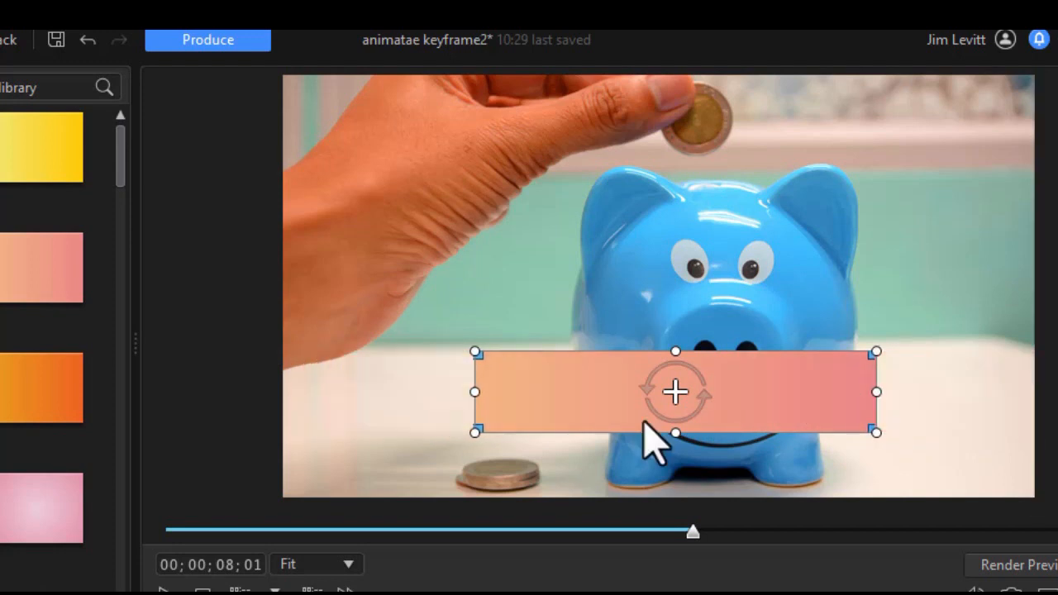
left_click_drag(676, 392, 420, 397)
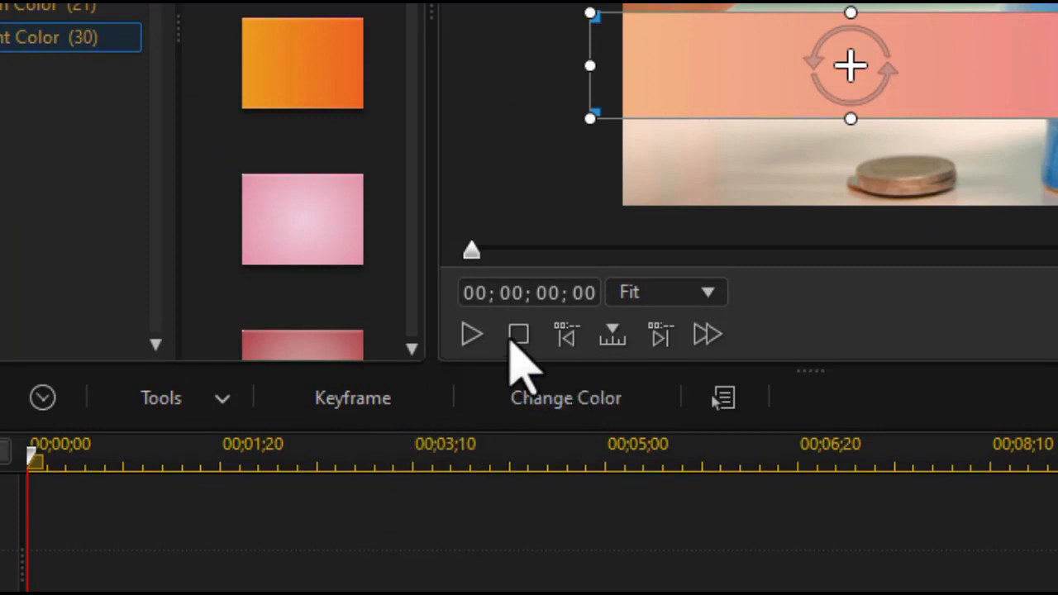
mouse_move(554, 297)
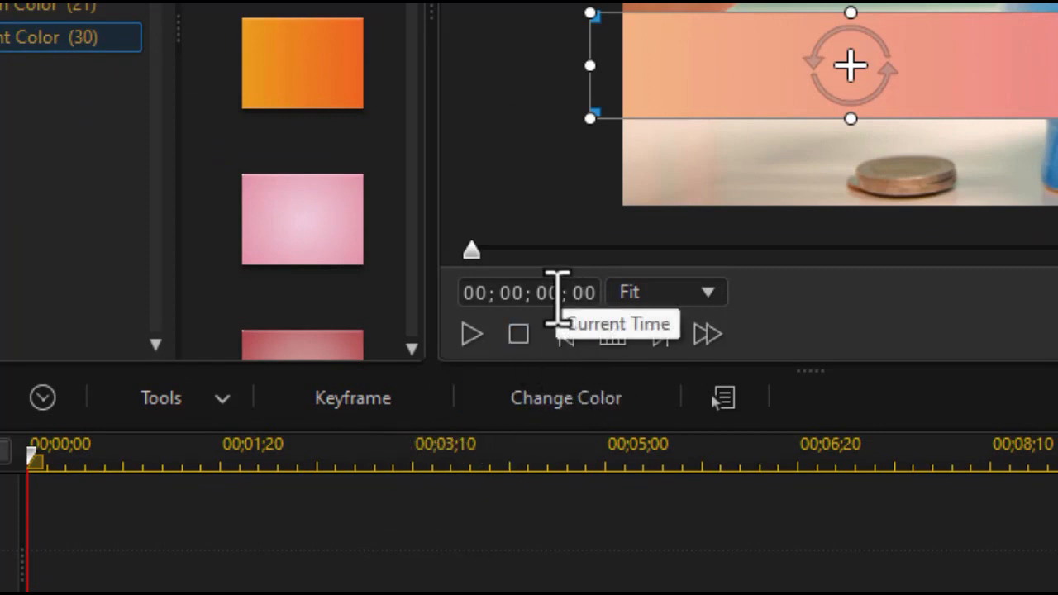
mouse_move(552, 302)
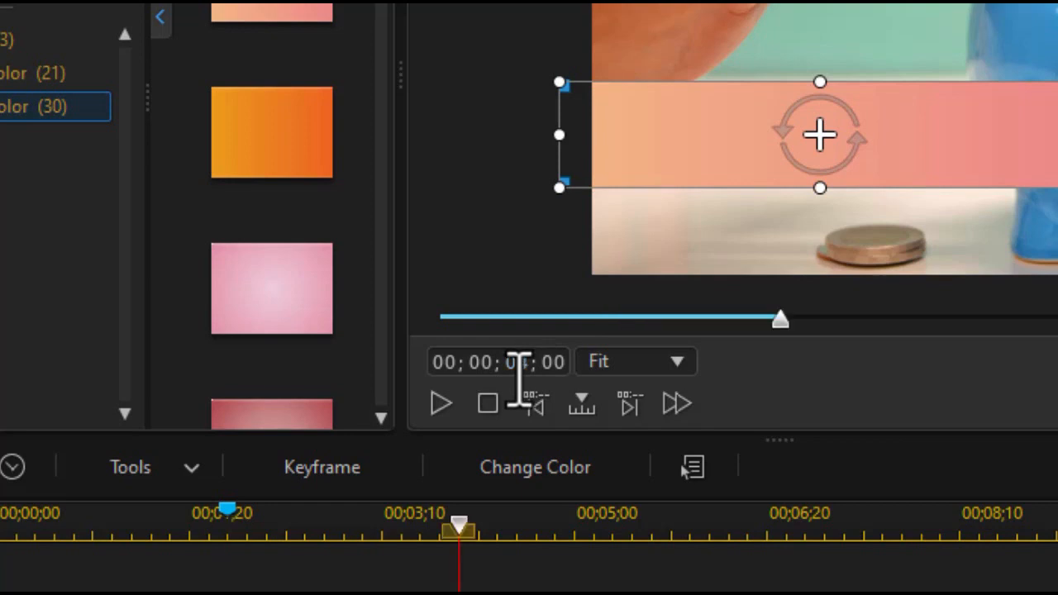
Step: Add timeline markers at the five-second point and at 06;20
left_click_drag(459, 522, 461, 522)
type("5")
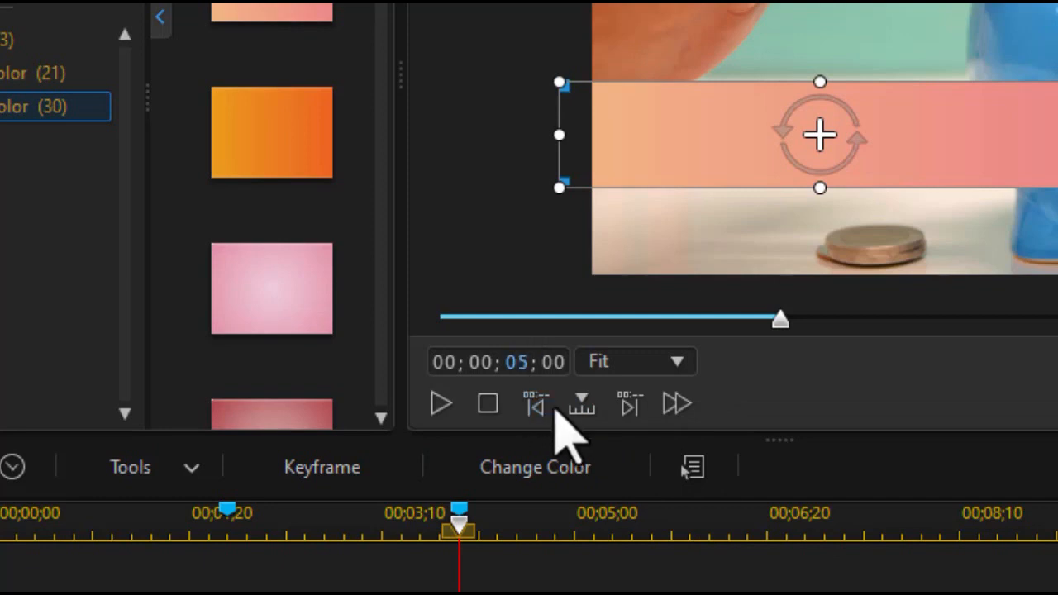
left_click_drag(459, 525, 571, 525)
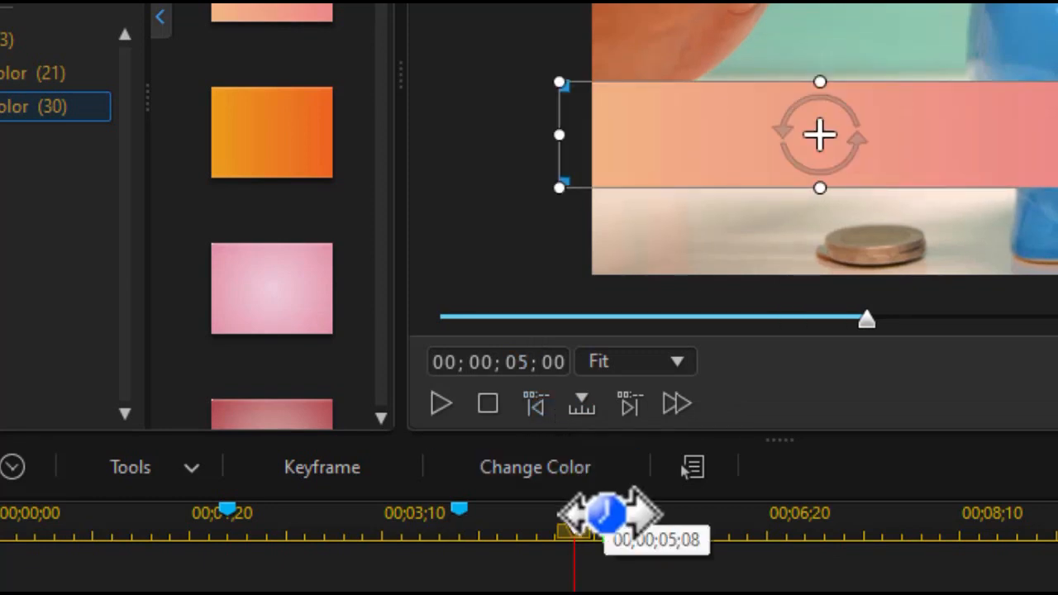
left_click_drag(607, 512, 566, 529)
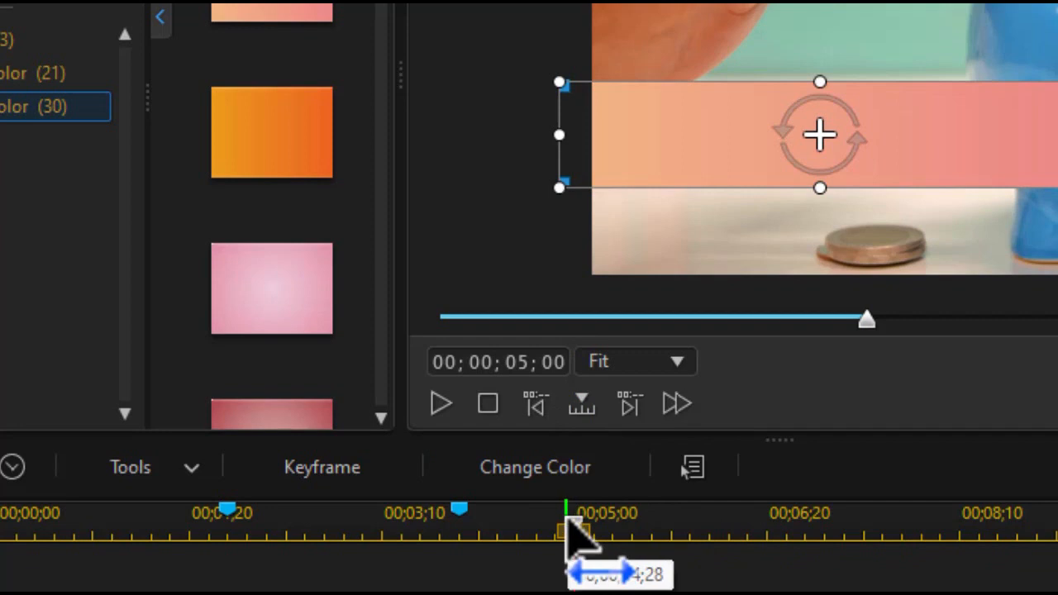
right_click(571, 524)
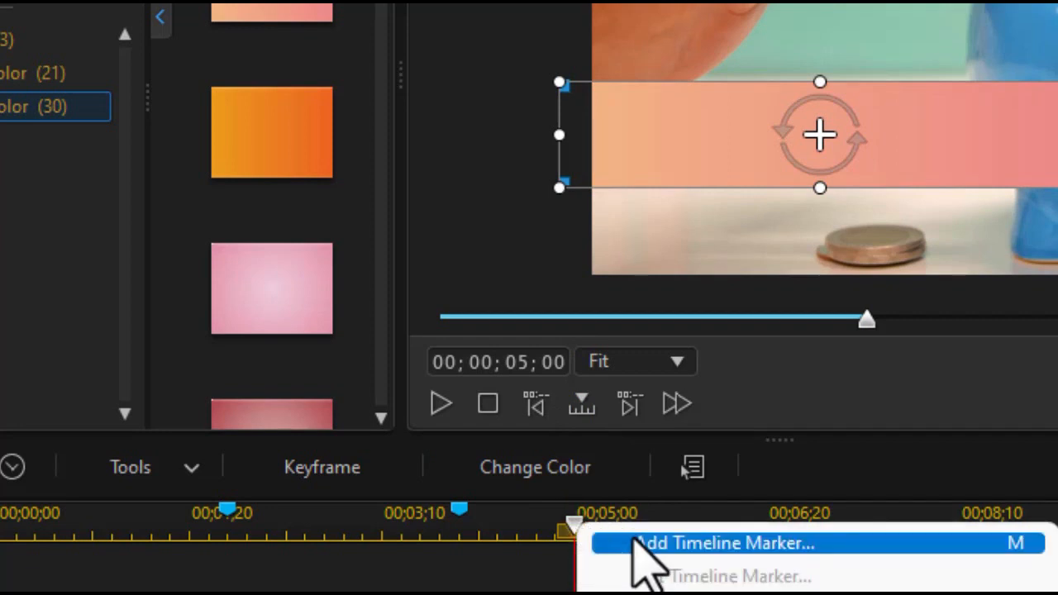
left_click(719, 543)
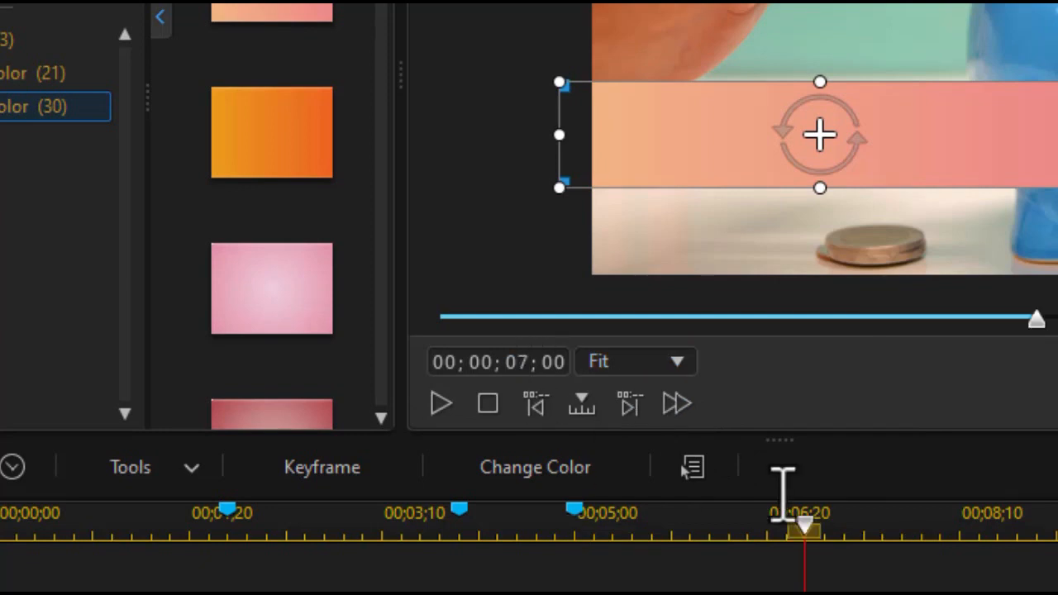
right_click(797, 525)
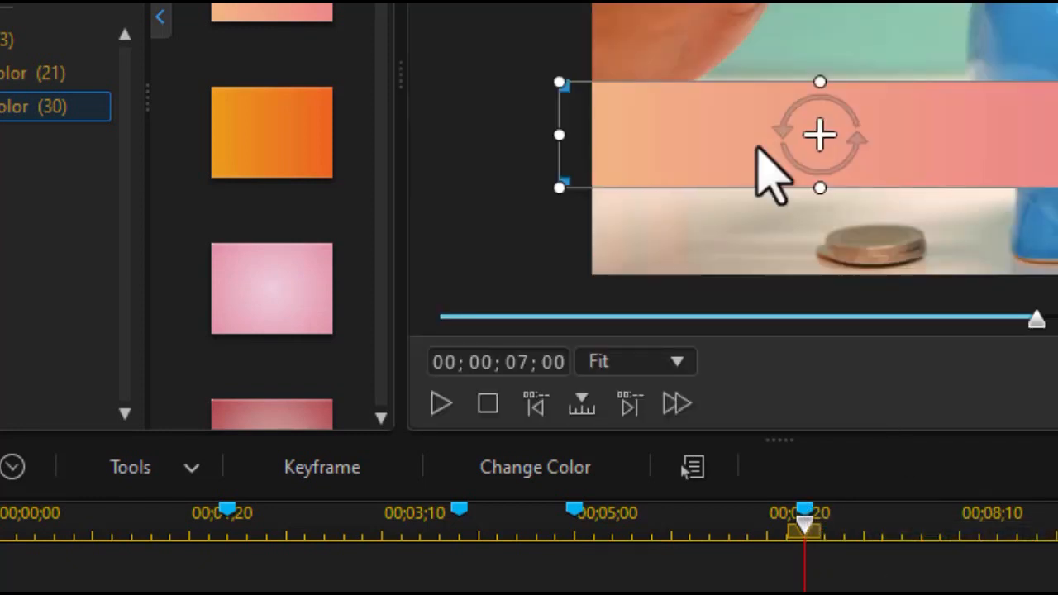
mouse_move(773, 169)
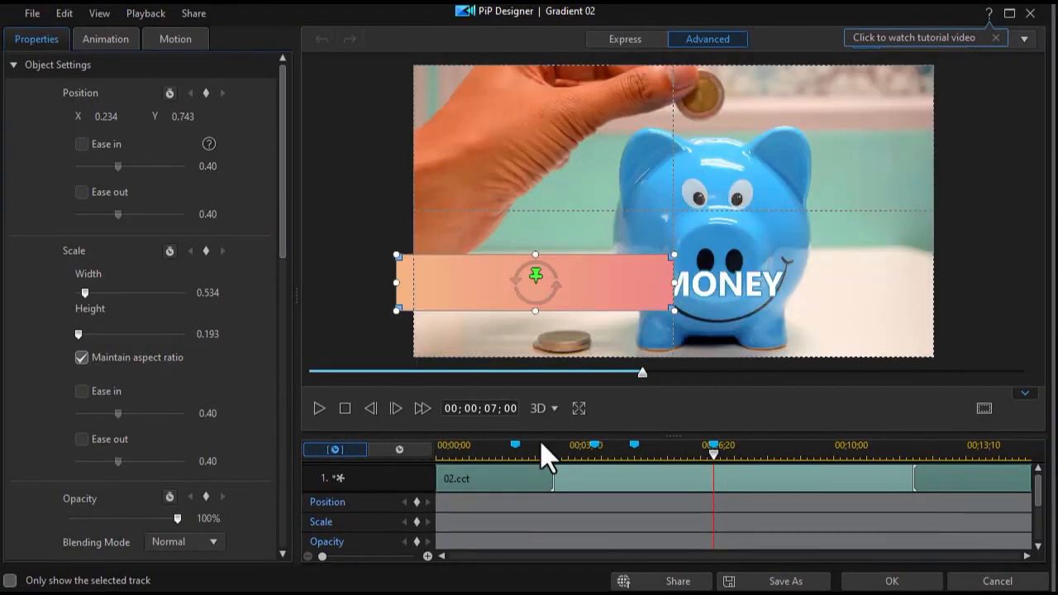
Step: Unlock the aspect ratio and set Height to 0.001 at 02;00 so the bar grows in
left_click(515, 444)
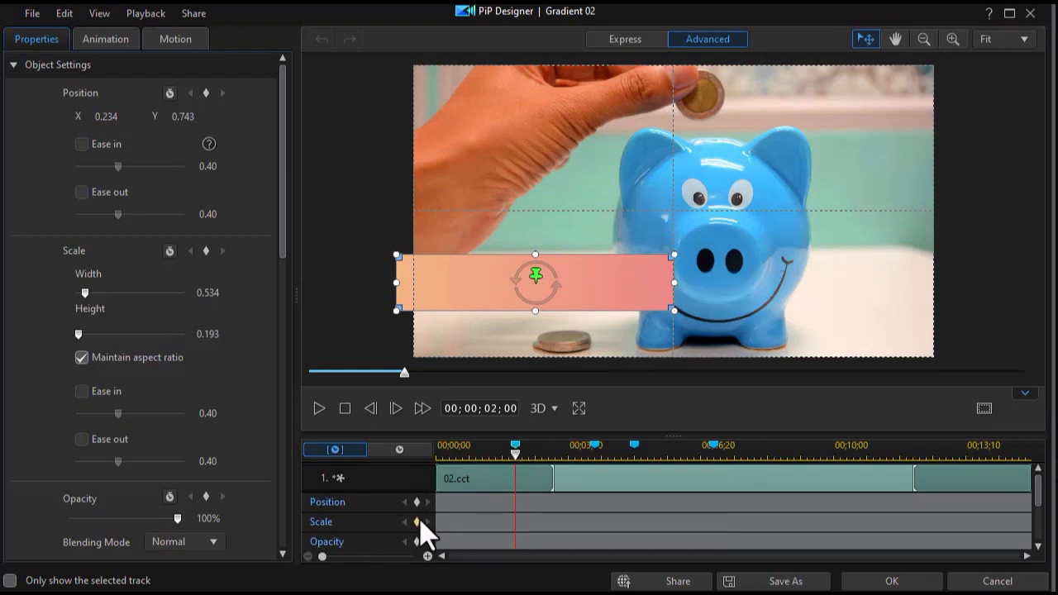
left_click(81, 357)
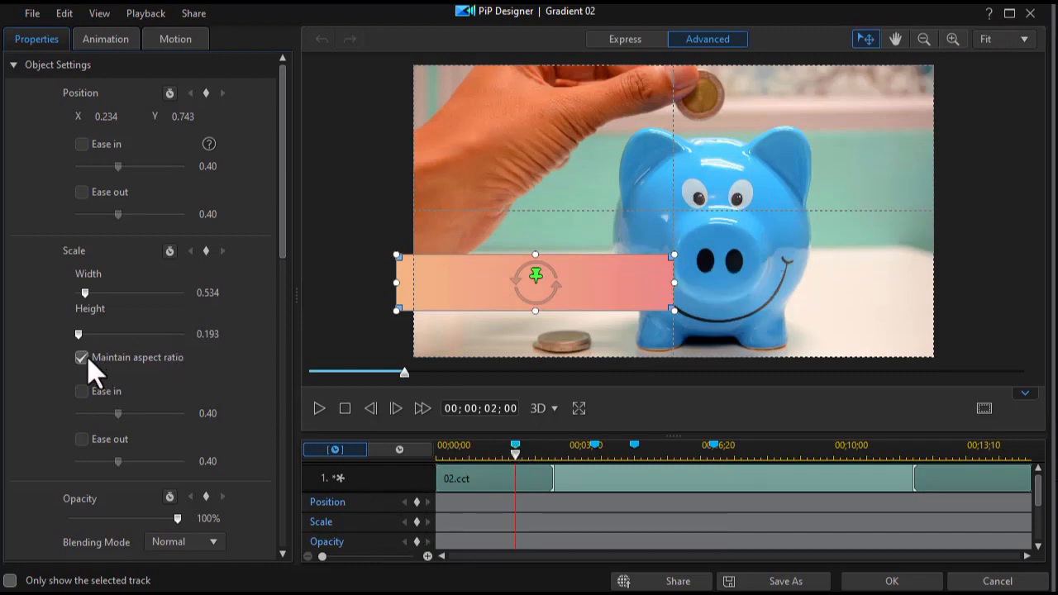
left_click(81, 357)
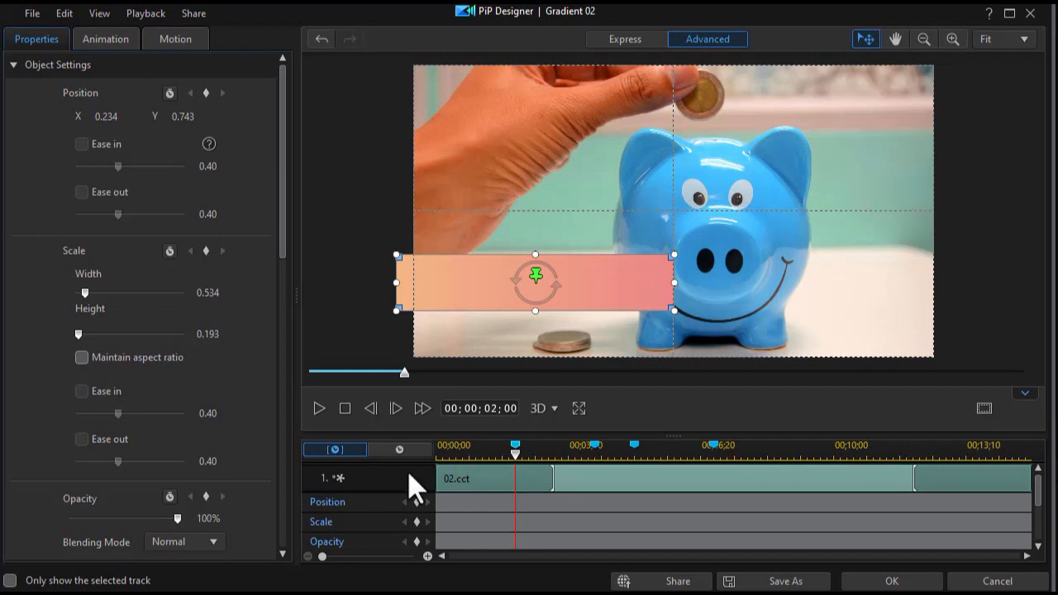
mouse_move(149, 401)
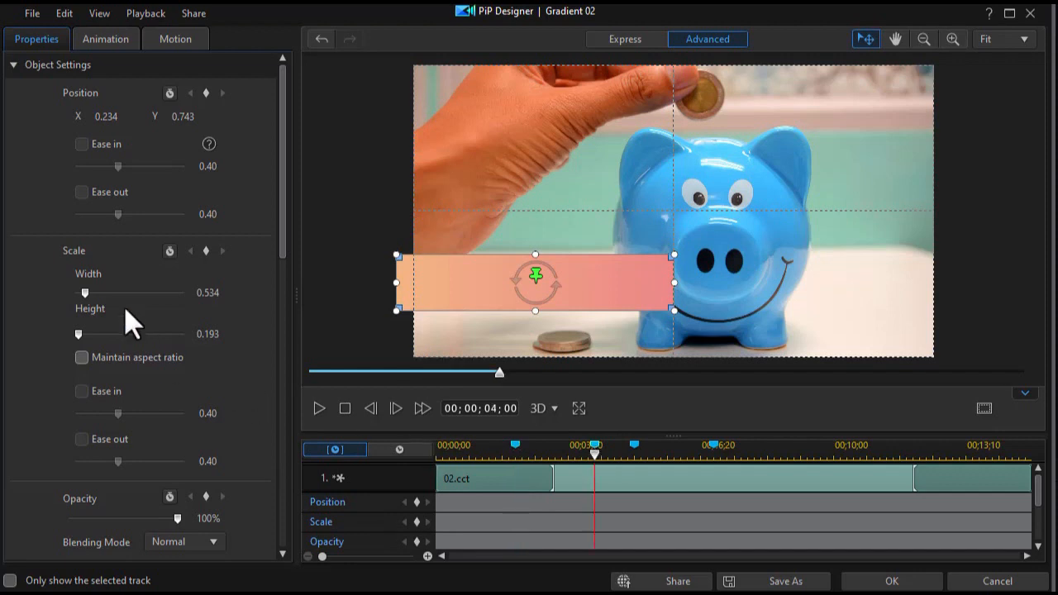
mouse_move(182, 363)
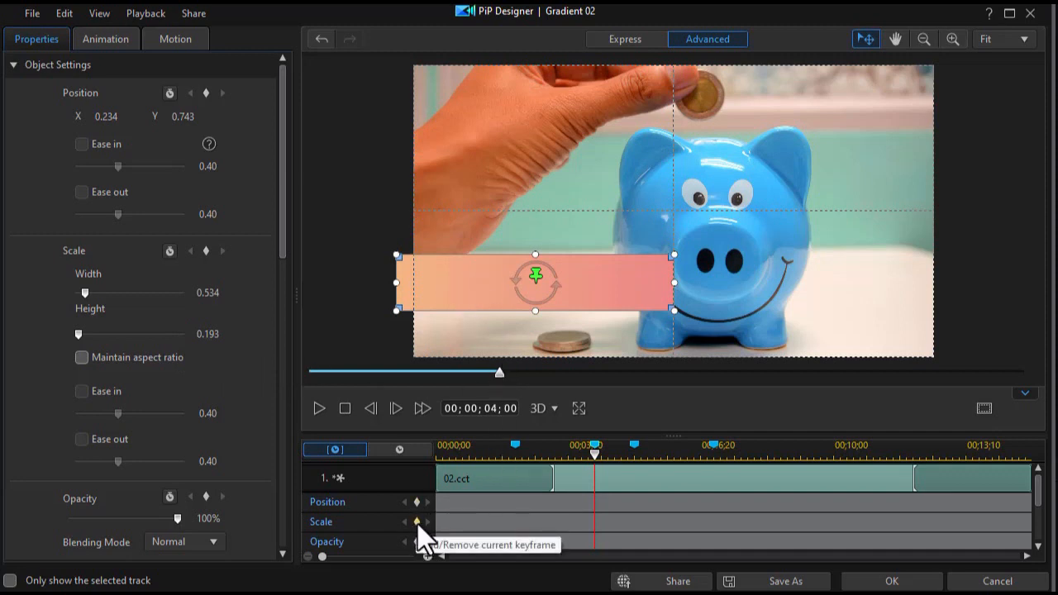
mouse_move(549, 504)
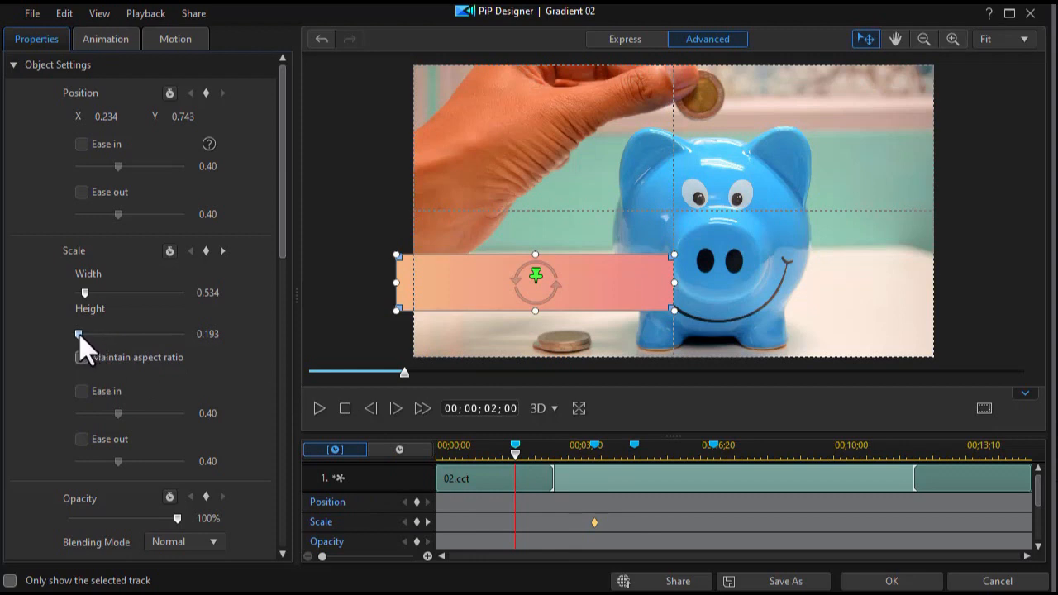
left_click_drag(80, 334, 76, 334)
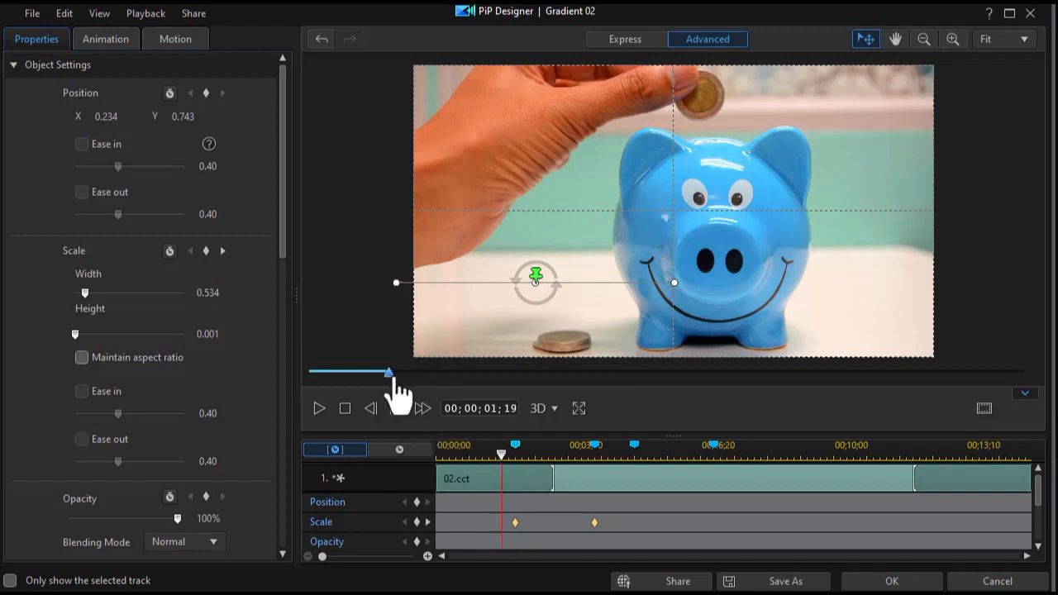
left_click_drag(391, 371, 525, 372)
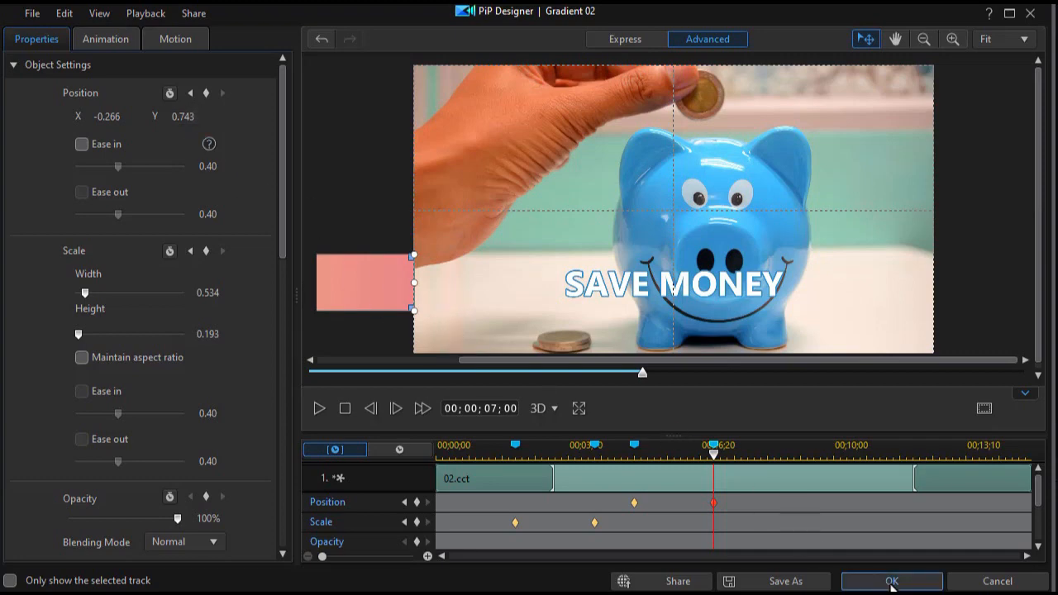
Step: Close PiP Designer with OK and play the bar animation from the start
left_click(891, 581)
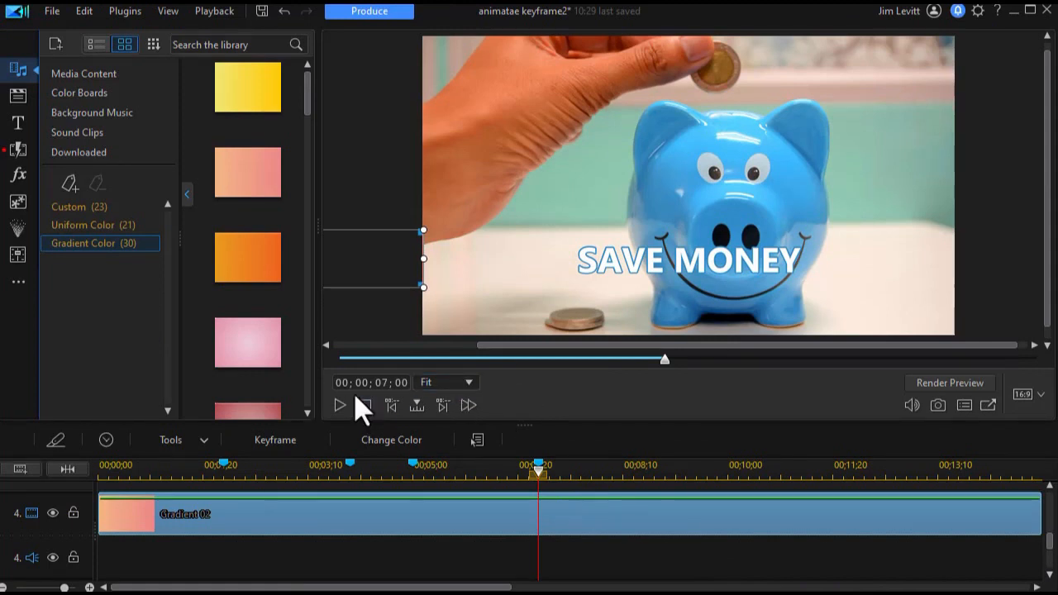
left_click(391, 405)
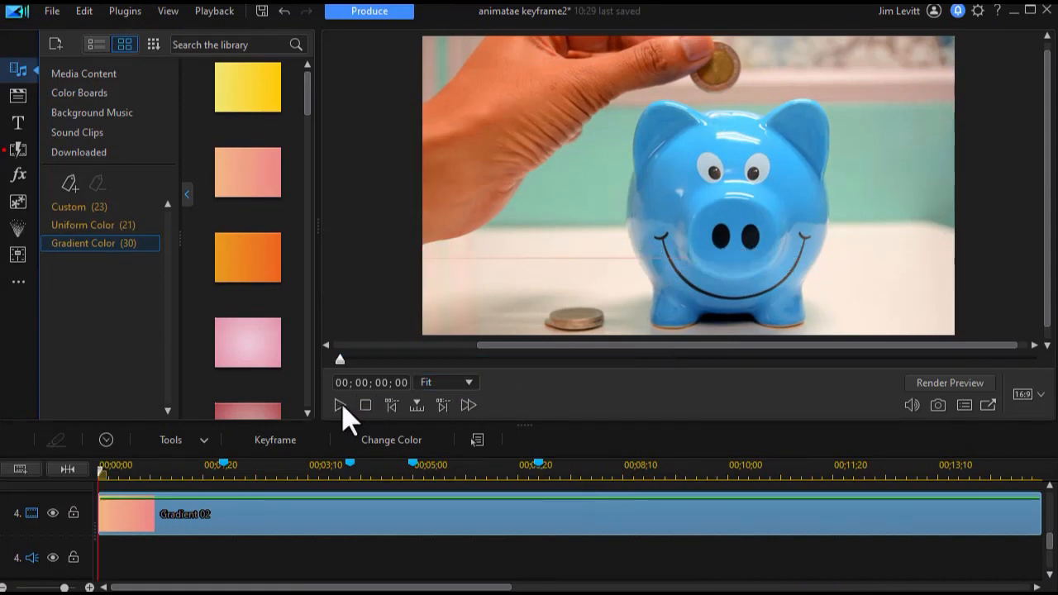
left_click(340, 405)
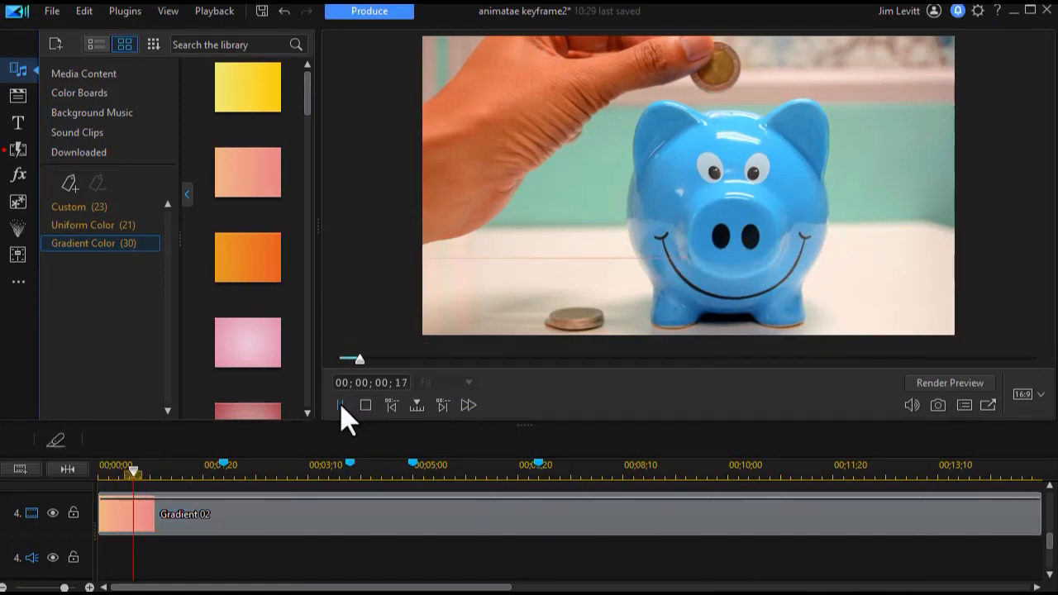
left_click(340, 405)
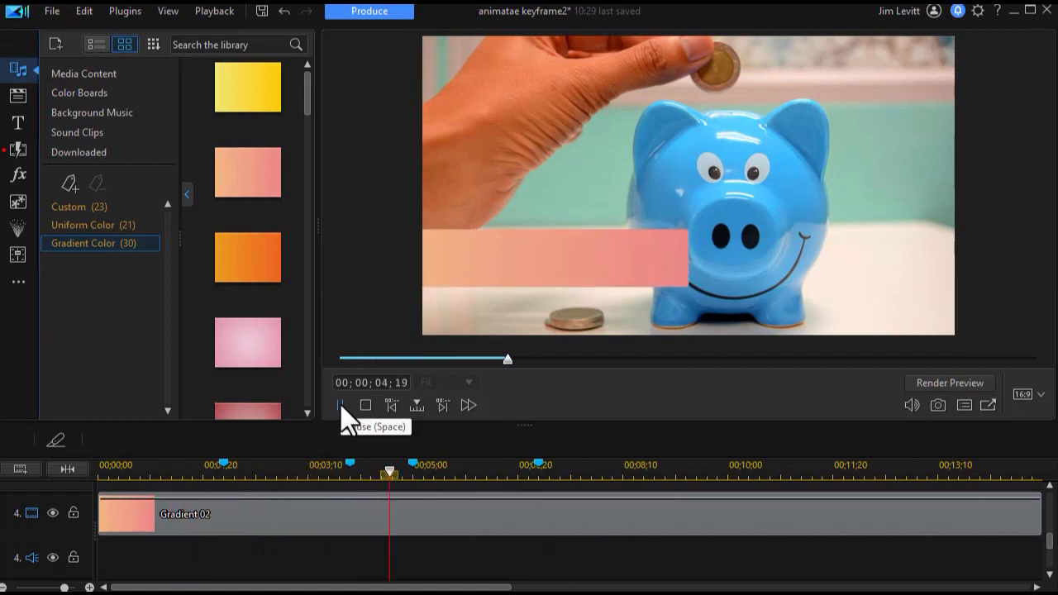
left_click(340, 405)
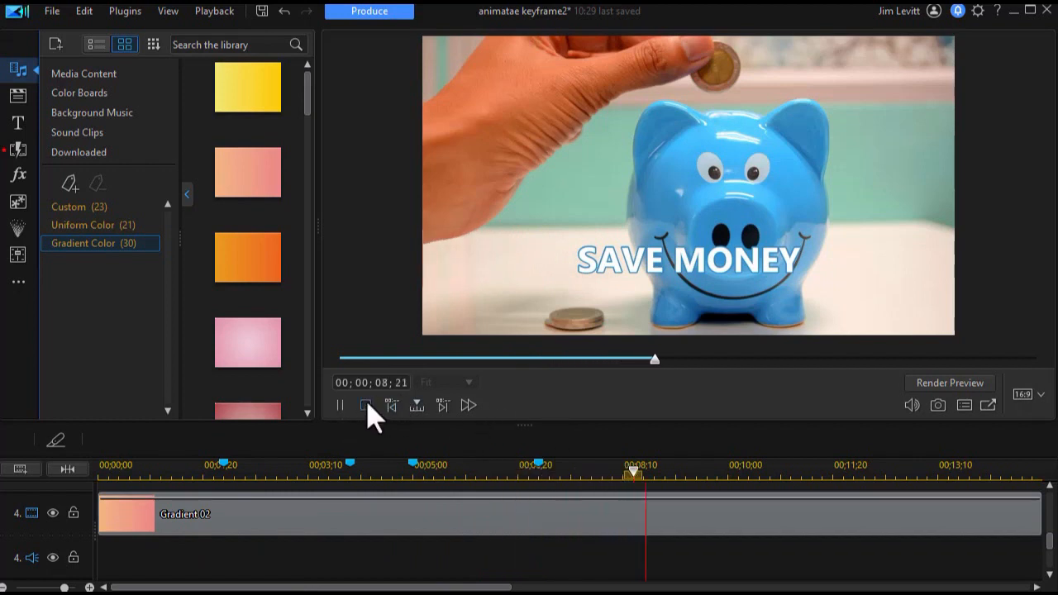
left_click(365, 405)
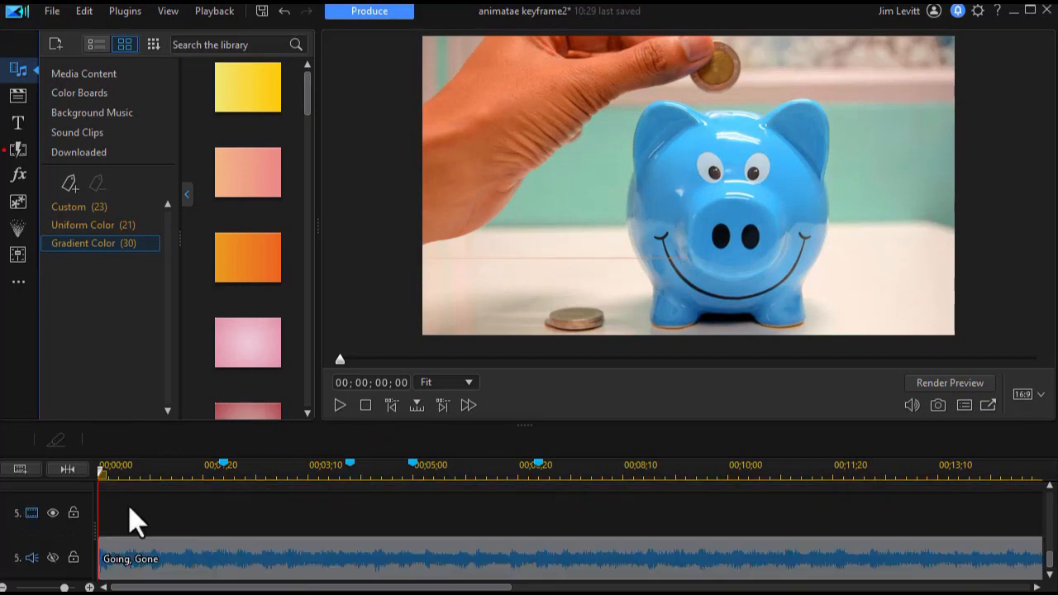
right_click(136, 521)
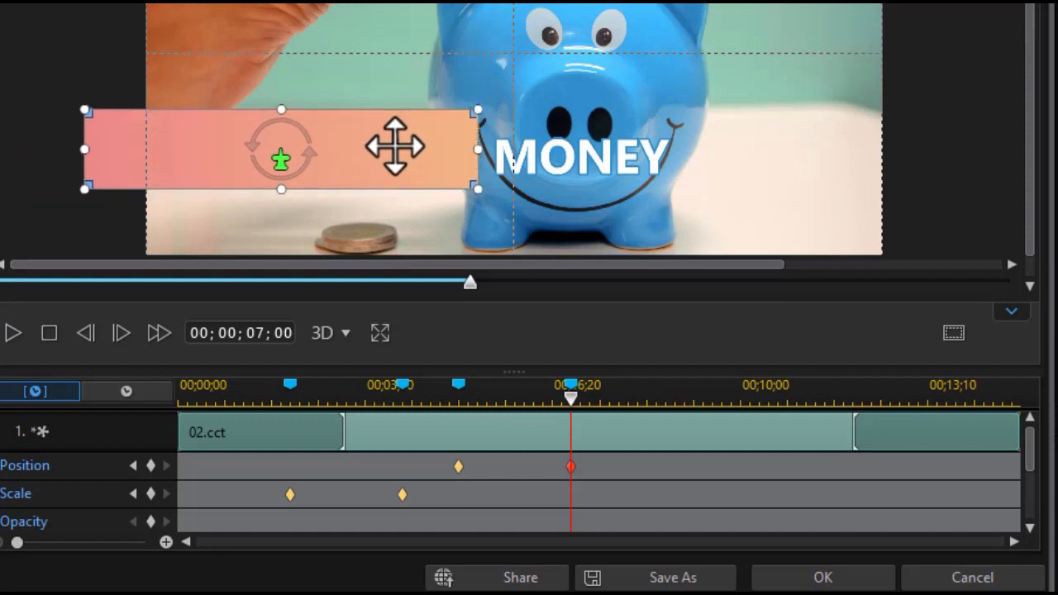
Step: Drag the Gradient 02 bar fully off the right edge of the frame
left_click_drag(281, 147, 966, 148)
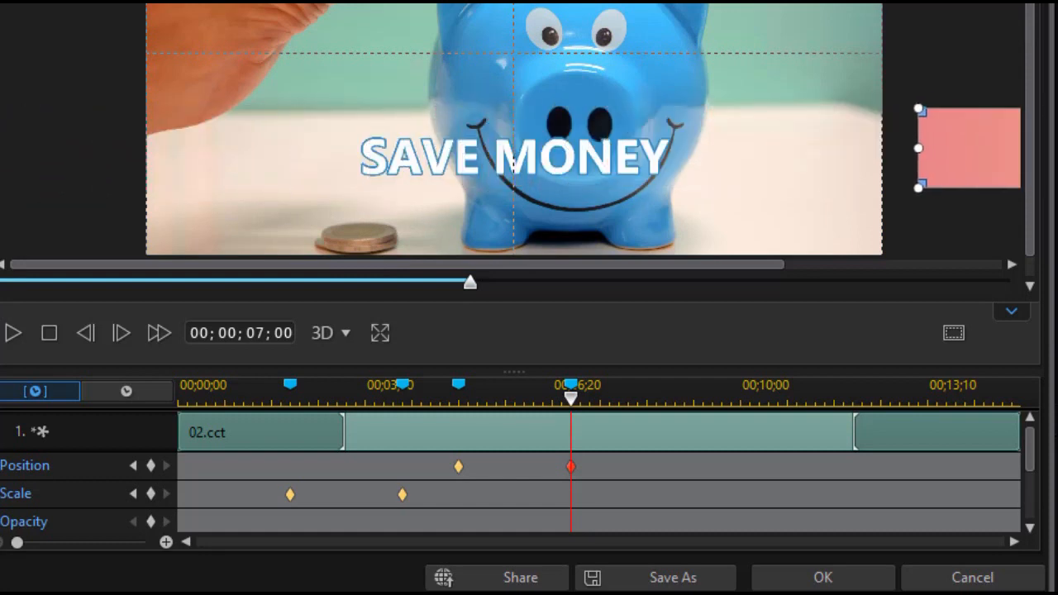